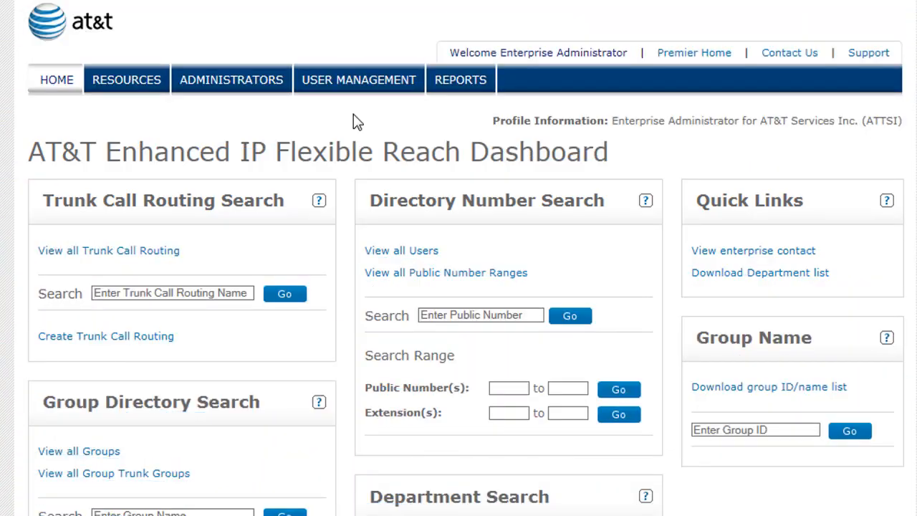
{"action": "left_click", "coordinate": [359, 79]}
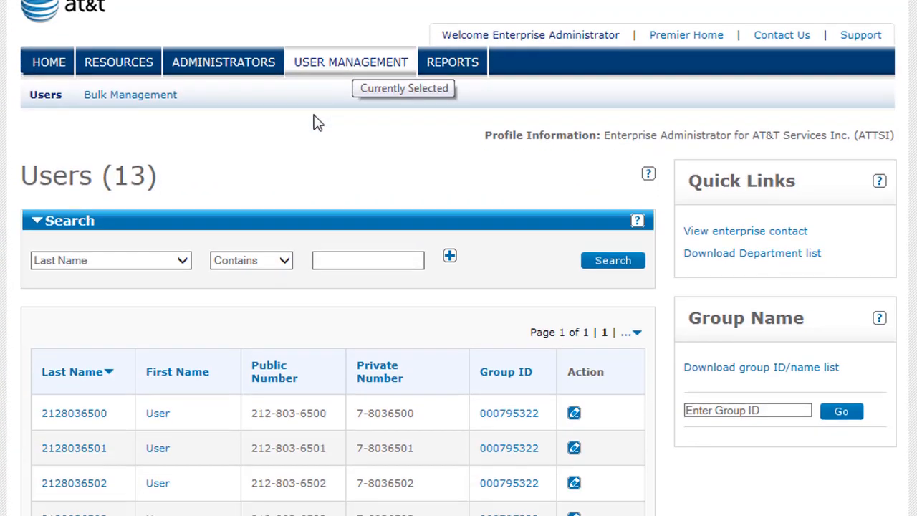
{"action": "scroll", "scroll_direction": "down", "scroll_amount": 3}
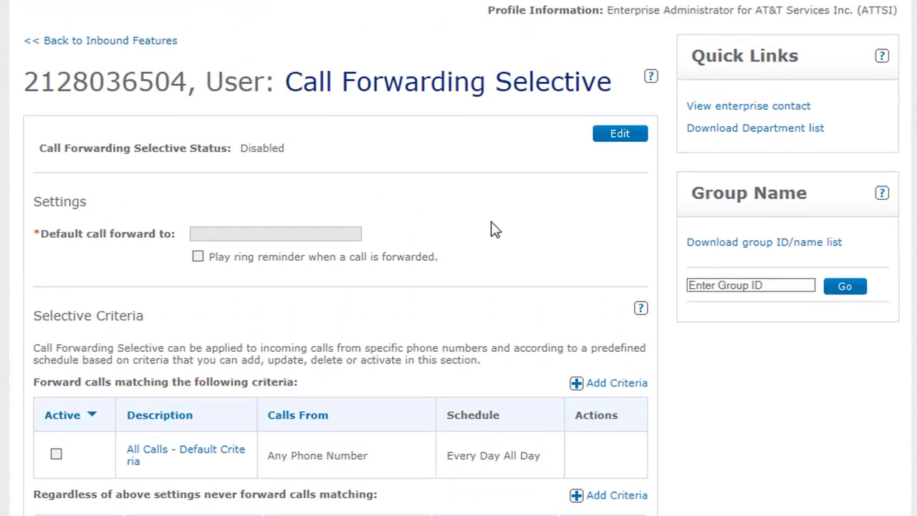
{"action": "left_click", "coordinate": [620, 134]}
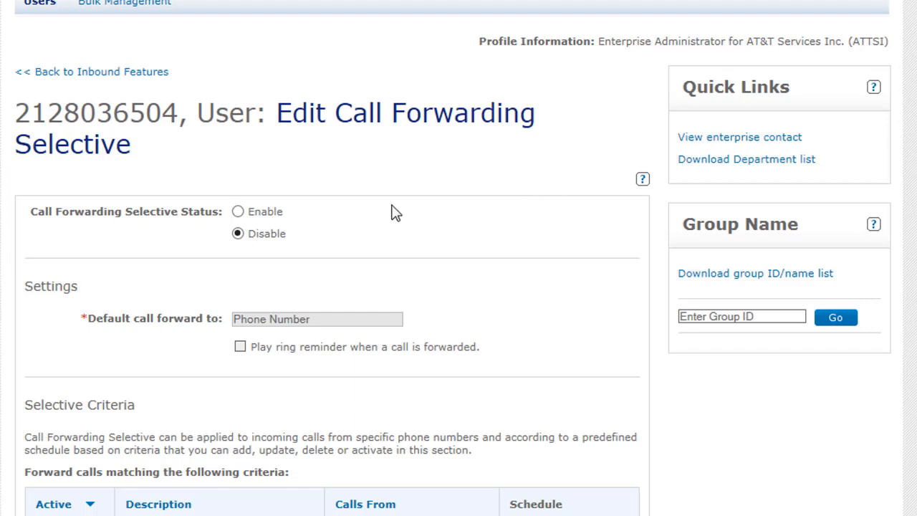
{"action": "left_click", "coordinate": [238, 211]}
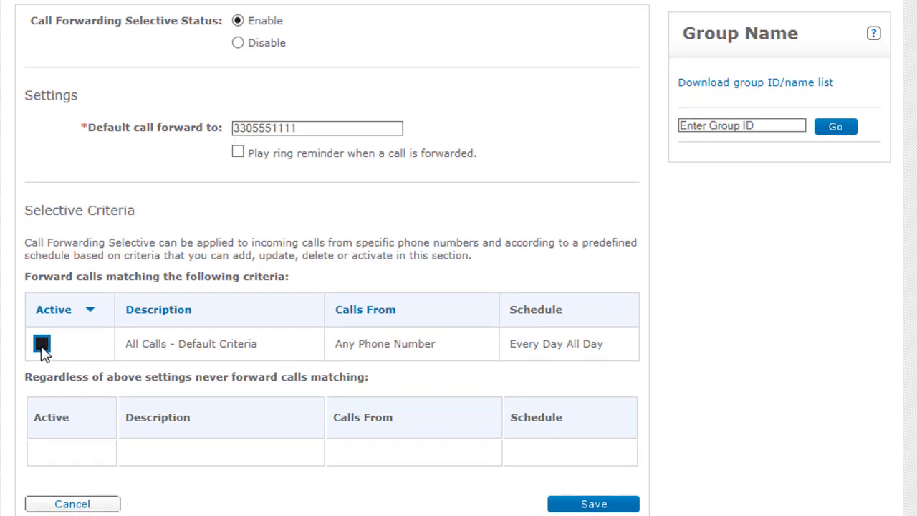
{"action": "left_click", "coordinate": [41, 344]}
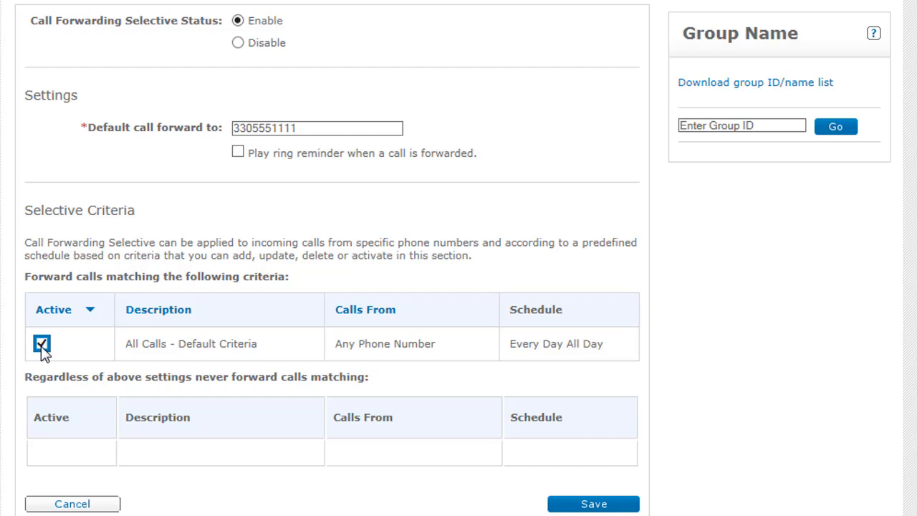
{"action": "left_click", "coordinate": [40, 342]}
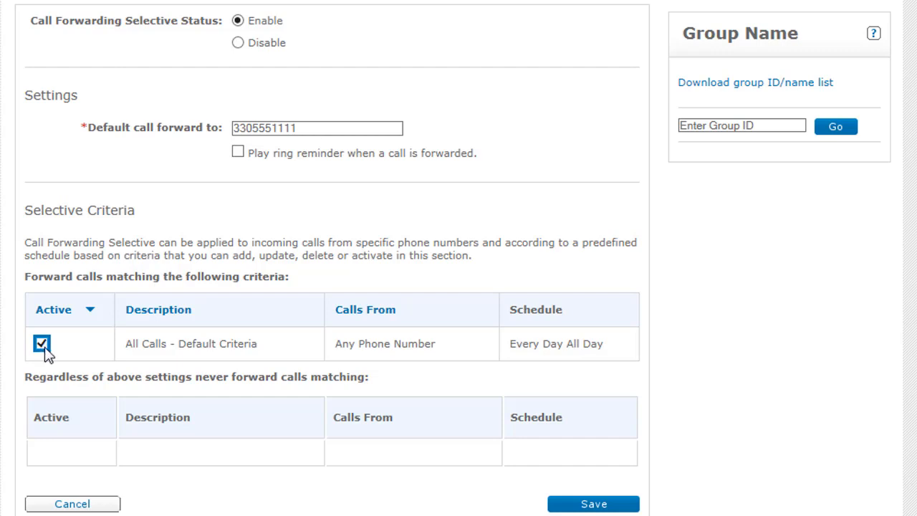
{"action": "mouse_move", "coordinate": [595, 506]}
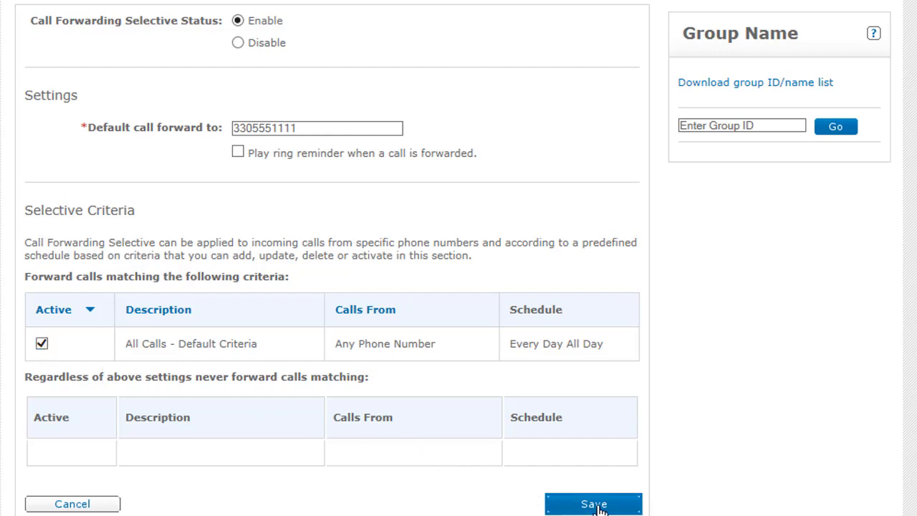
{"action": "left_click", "coordinate": [594, 505]}
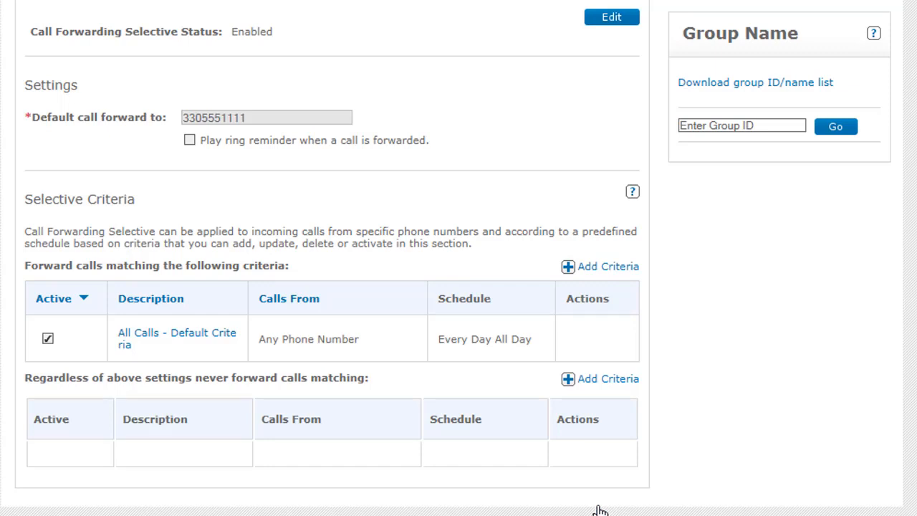
{"action": "mouse_move", "coordinate": [601, 275]}
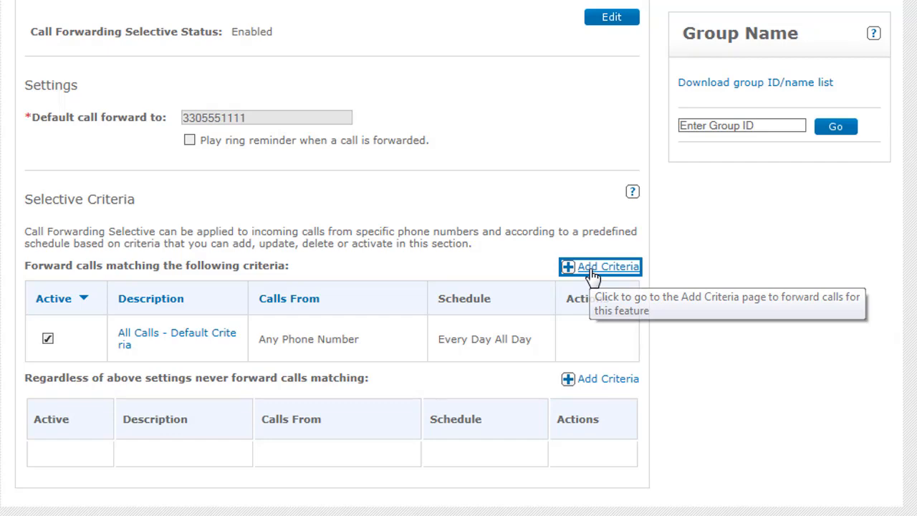
Step: Start a new 'Off Hours Call Forwarding' criterion set to Active with a custom schedule
{"action": "left_click", "coordinate": [607, 267]}
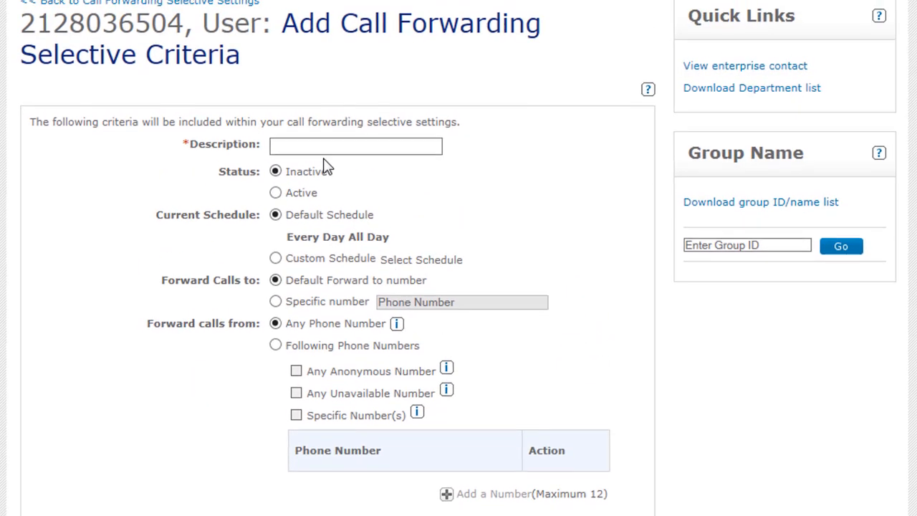
{"action": "type", "text": "Off Hours Call Forwarding"}
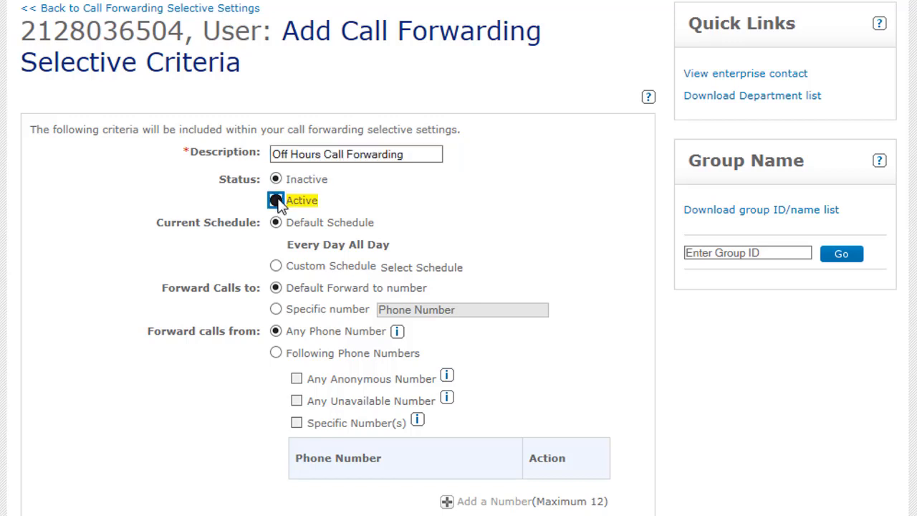
{"action": "left_click", "coordinate": [275, 200]}
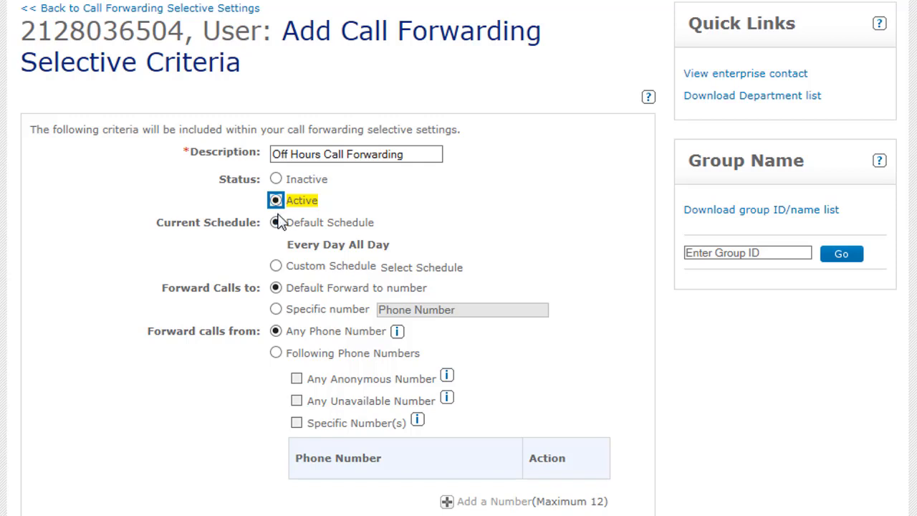
{"action": "left_click", "coordinate": [274, 266]}
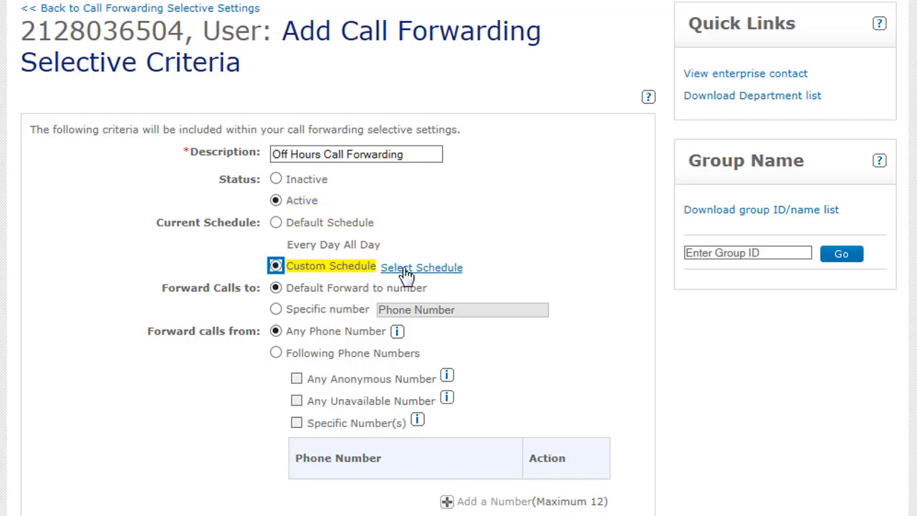
Step: Choose Off Hours as the new criterion's custom schedule
{"action": "left_click", "coordinate": [421, 268]}
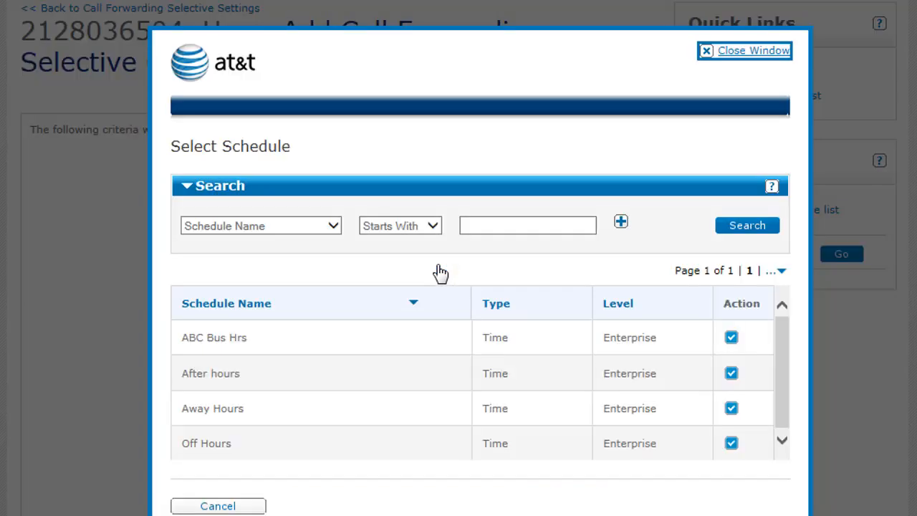
{"action": "left_click", "coordinate": [732, 443]}
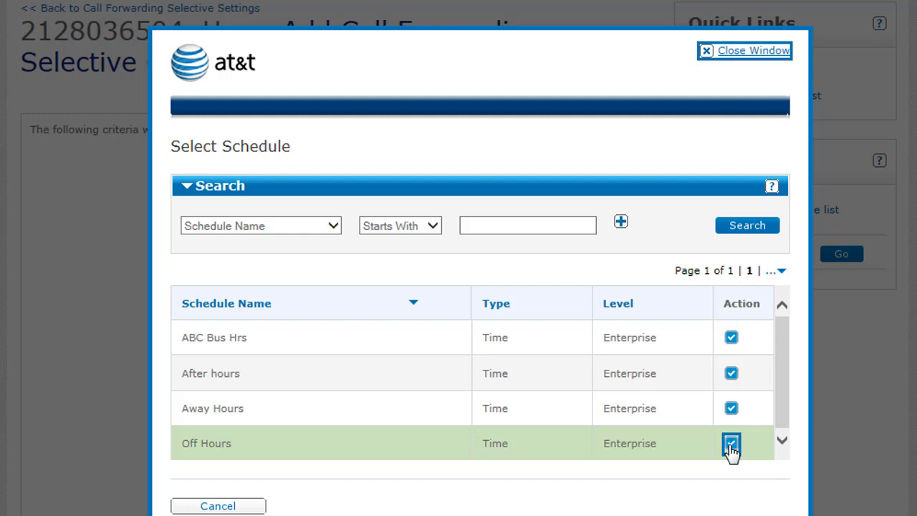
{"action": "left_click", "coordinate": [729, 443]}
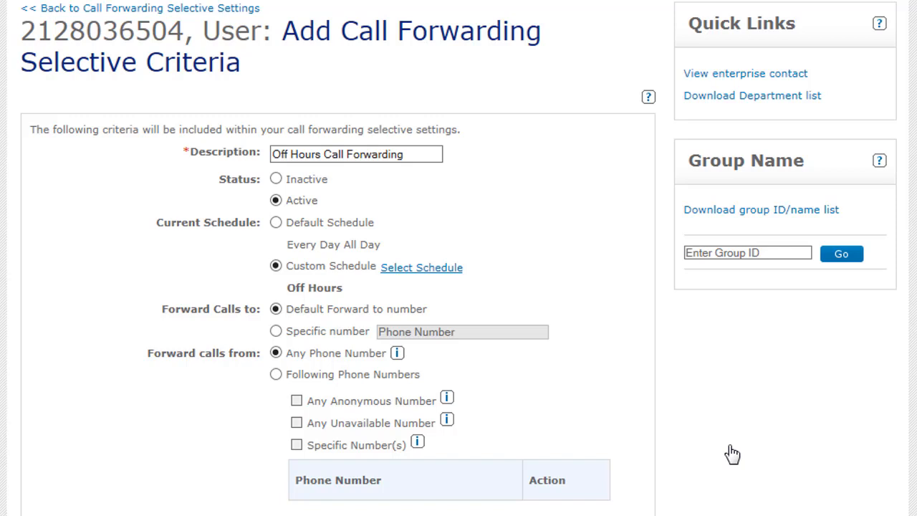
Step: Add the Off Hours Call Forwarding criterion to the criteria list
{"action": "scroll", "scroll_direction": "down", "scroll_amount": 3}
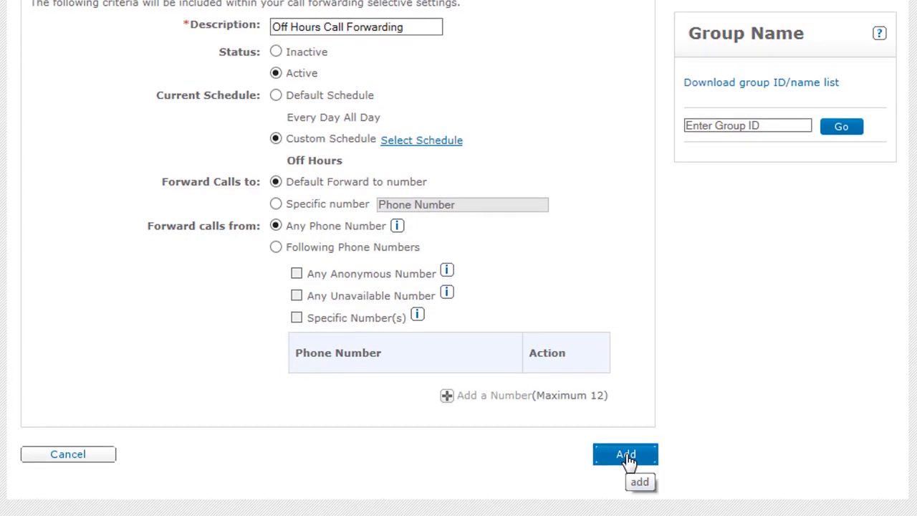
{"action": "left_click", "coordinate": [624, 454]}
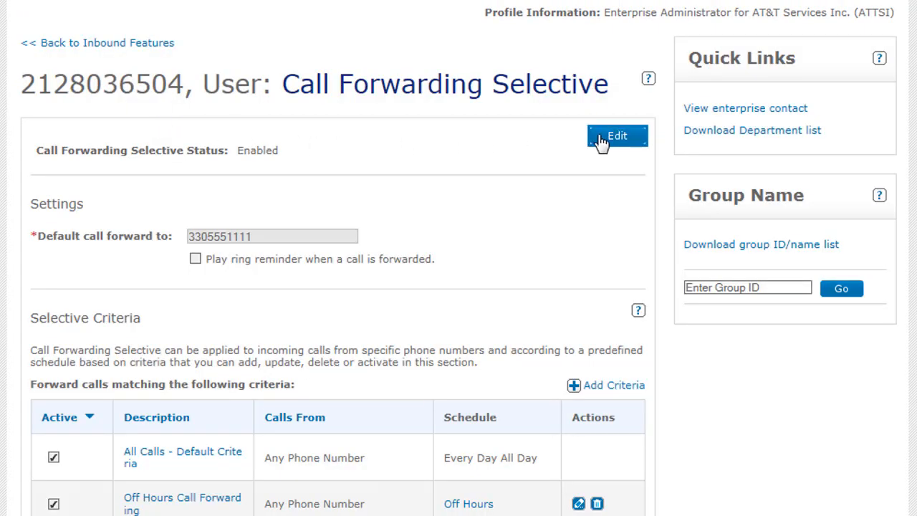
Step: Deactivate the All Calls default criterion and save the forwarding settings
{"action": "left_click", "coordinate": [617, 136]}
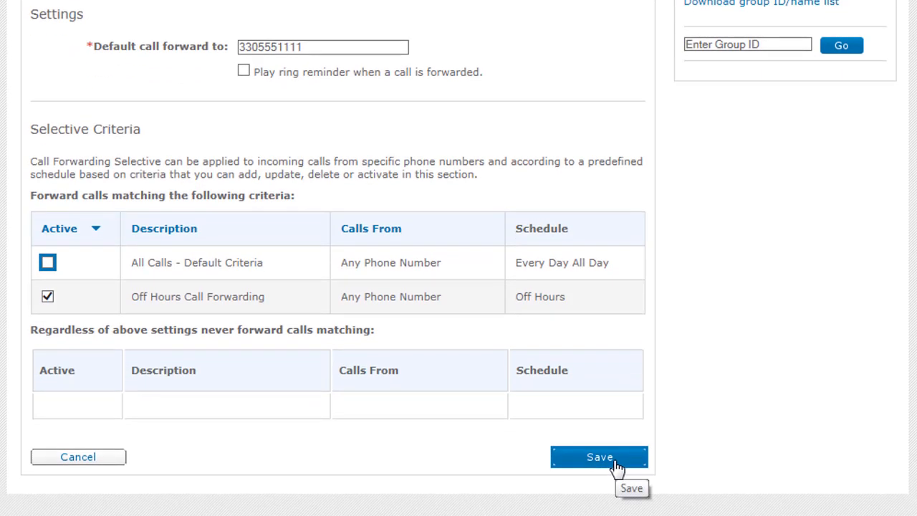
{"action": "left_click", "coordinate": [599, 457]}
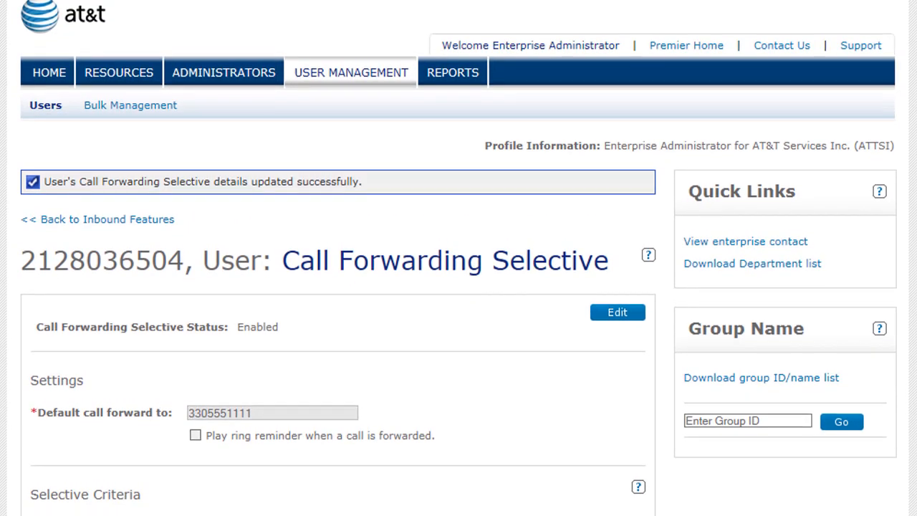
{"action": "scroll", "scroll_direction": "down", "scroll_amount": 3}
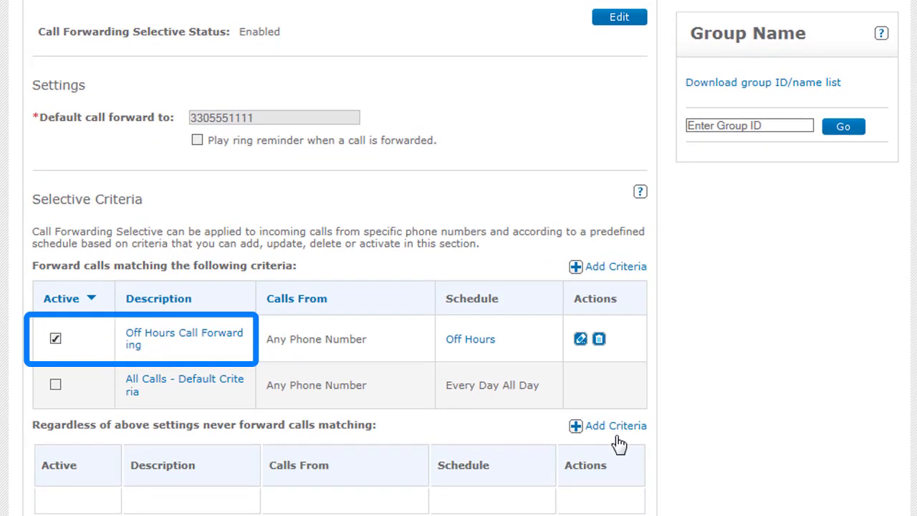